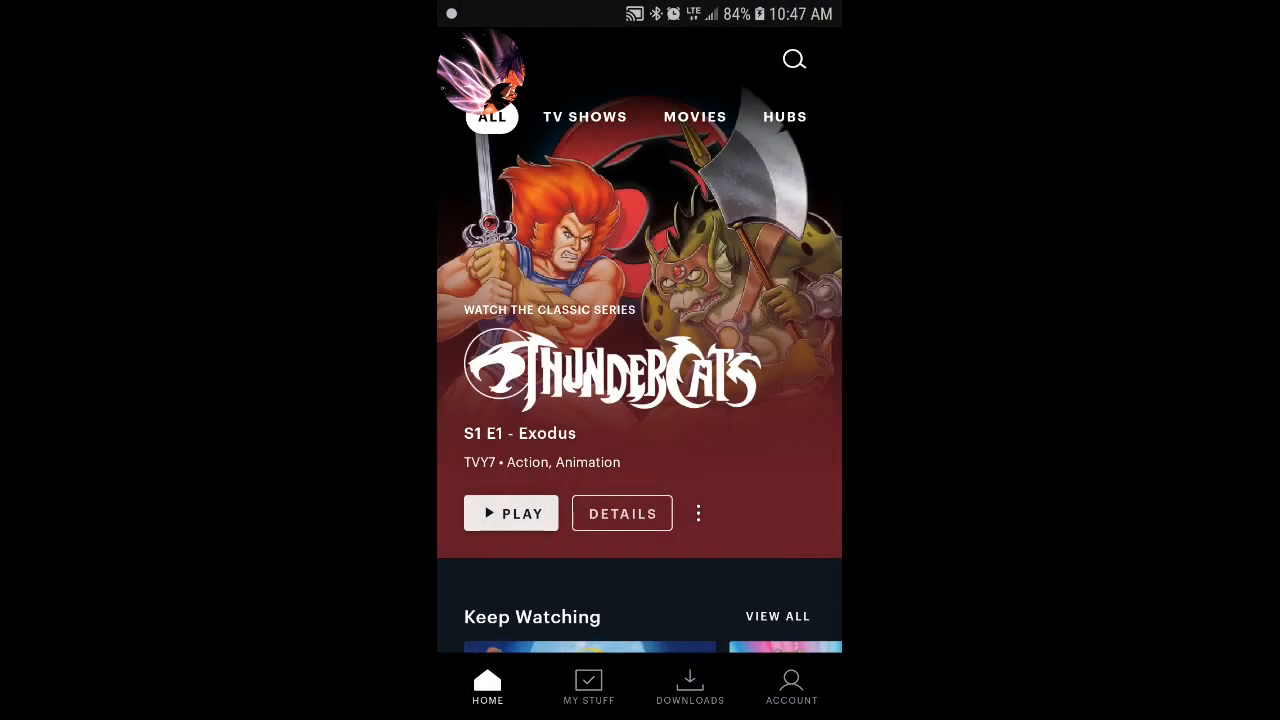
- Begin a Hulu search for Sonic, with 'So' entered so far in the query
left_click(792, 60)
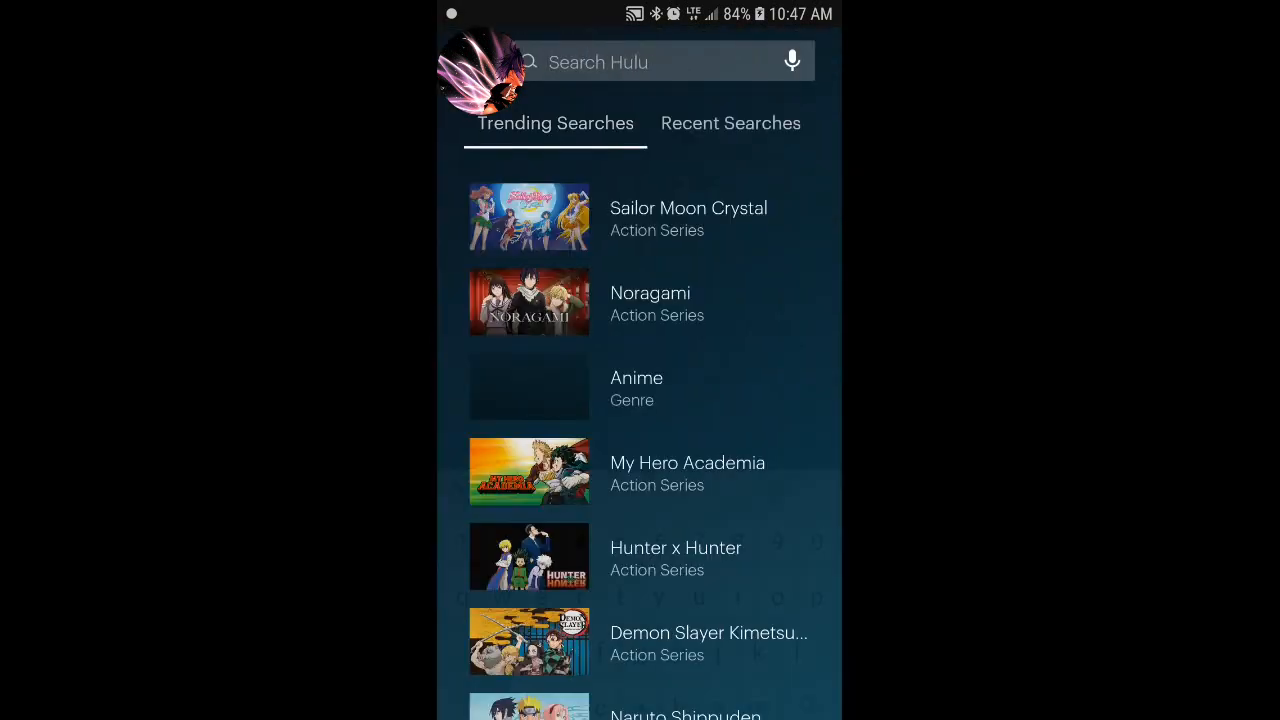
left_click(650, 60)
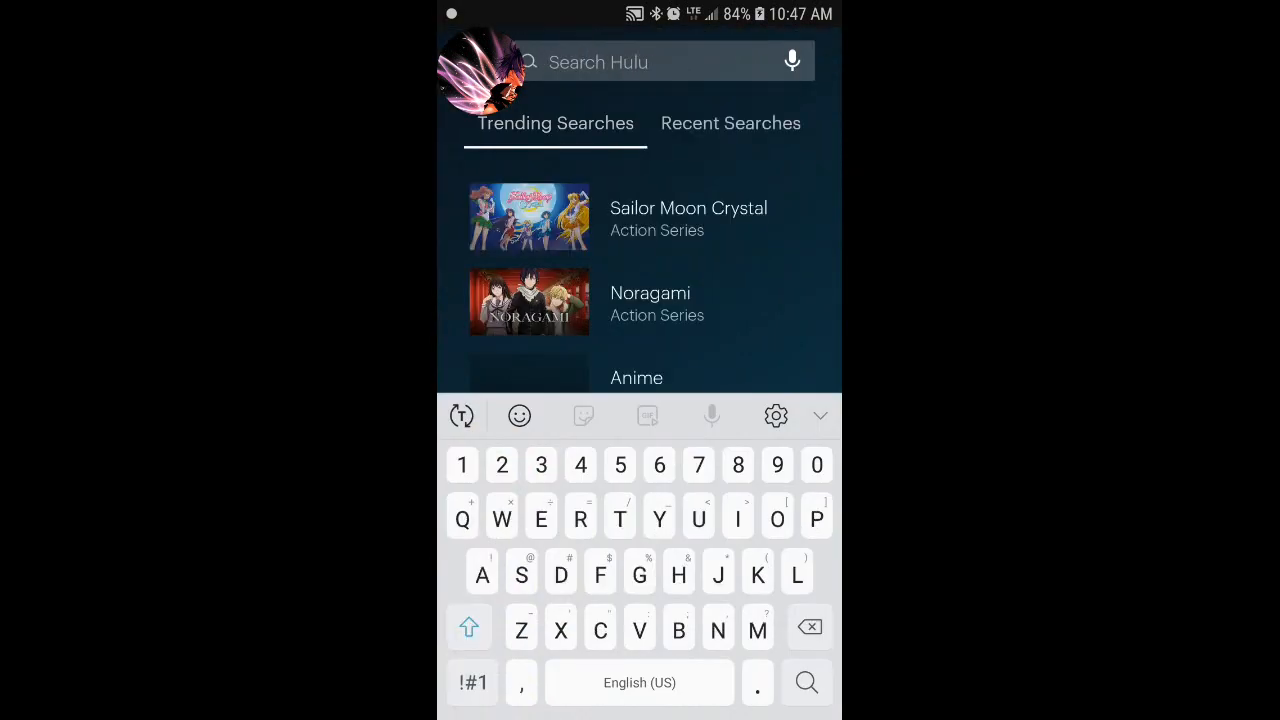
type("So")
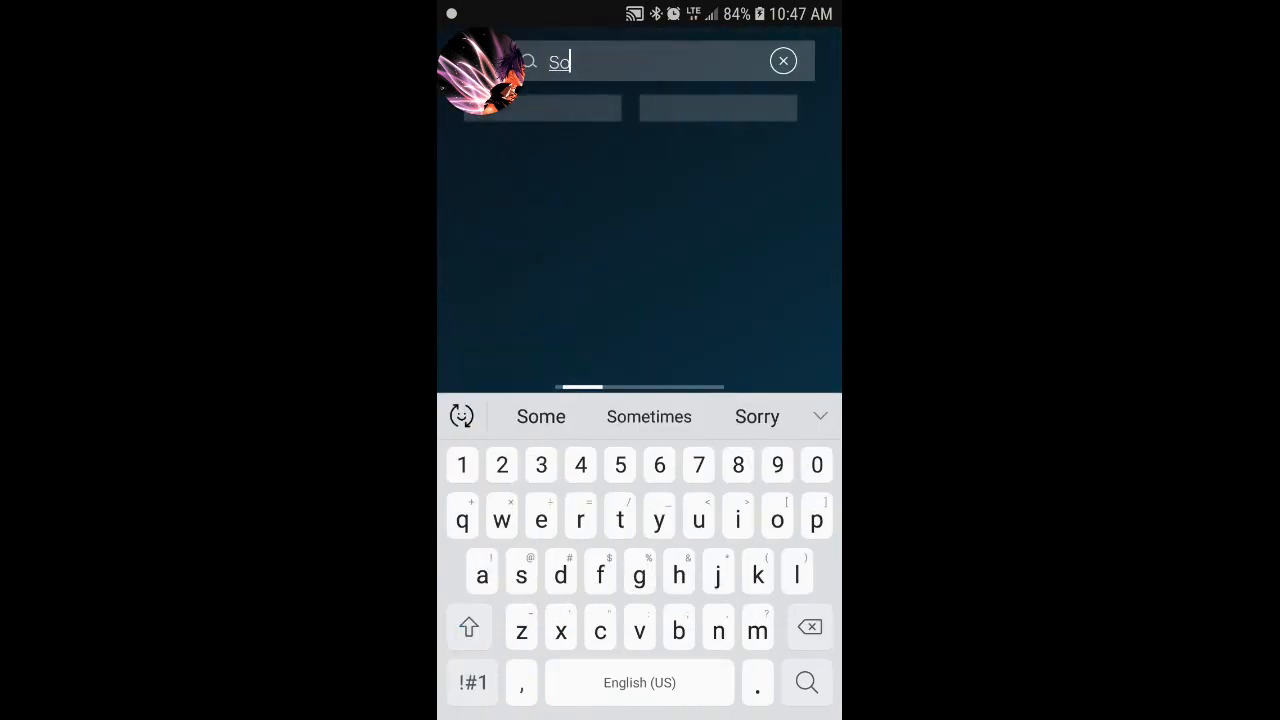